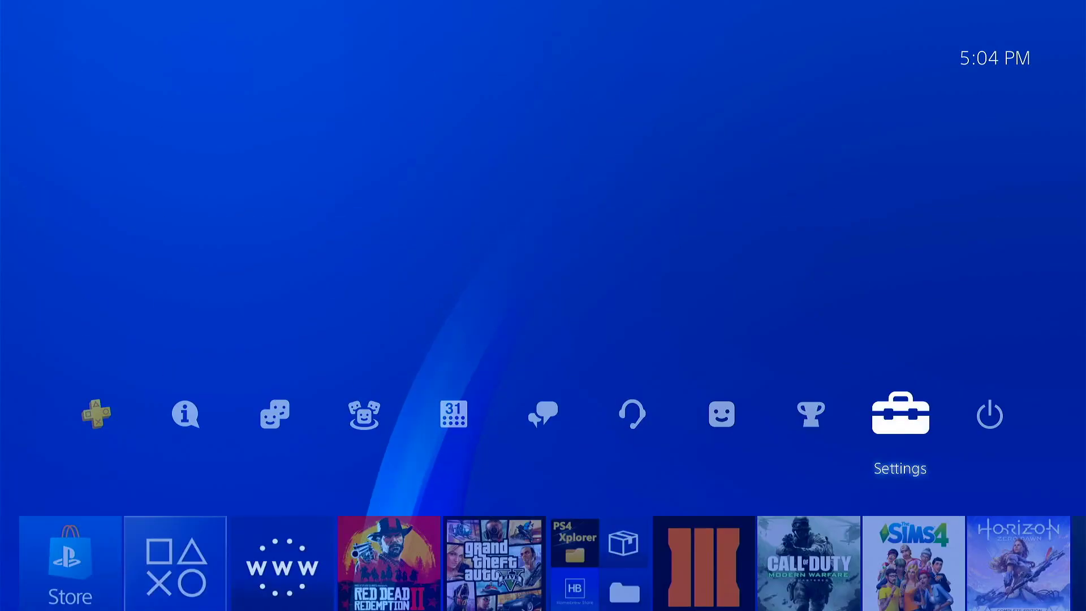
- Toggle Connect to the Internet in Network settings and return to the home screen
left_click(900, 414)
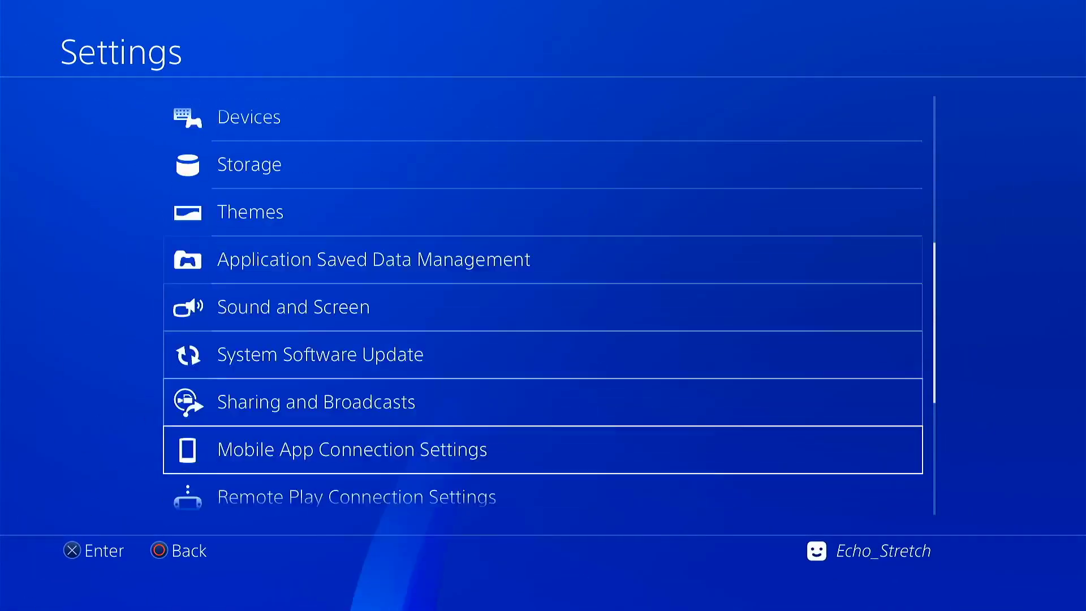
scroll("up", 3)
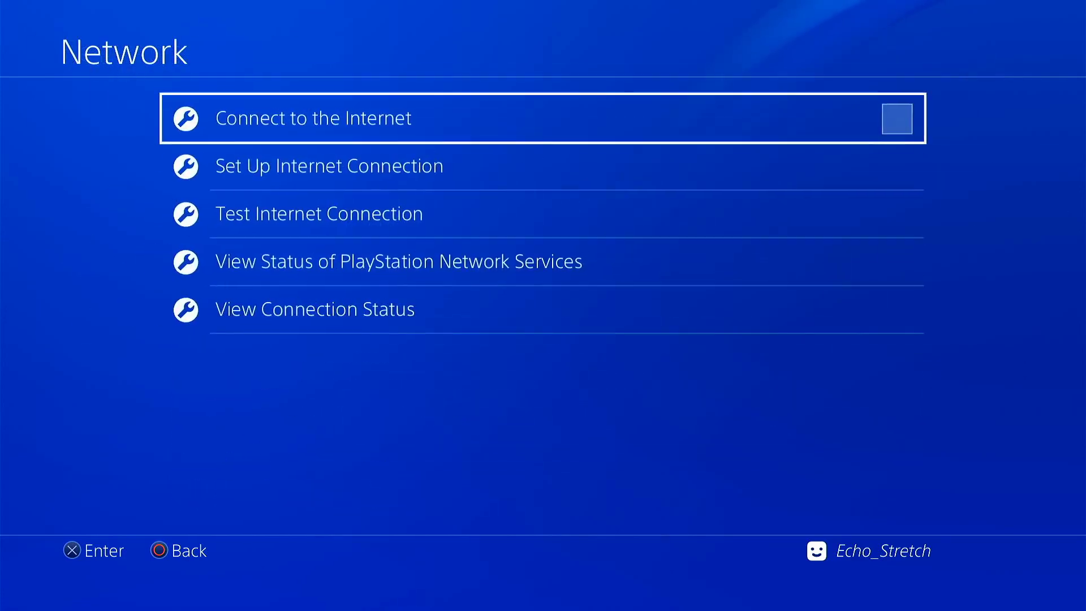
key("Back")
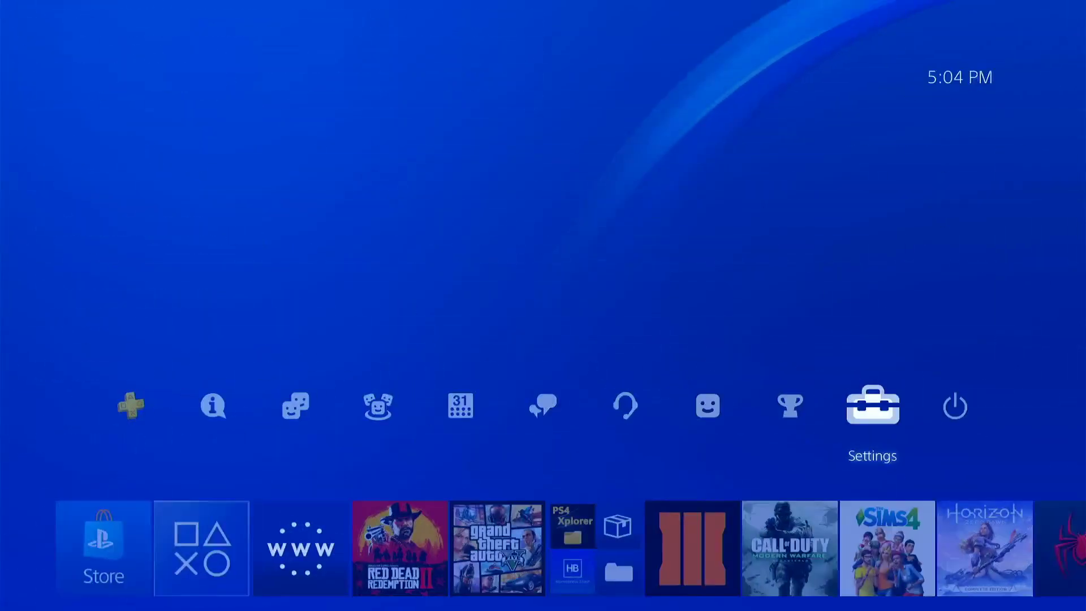
- Clear the browser's Frequently Used Pages with OK and bring up the Bookmarks list
left_click(299, 548)
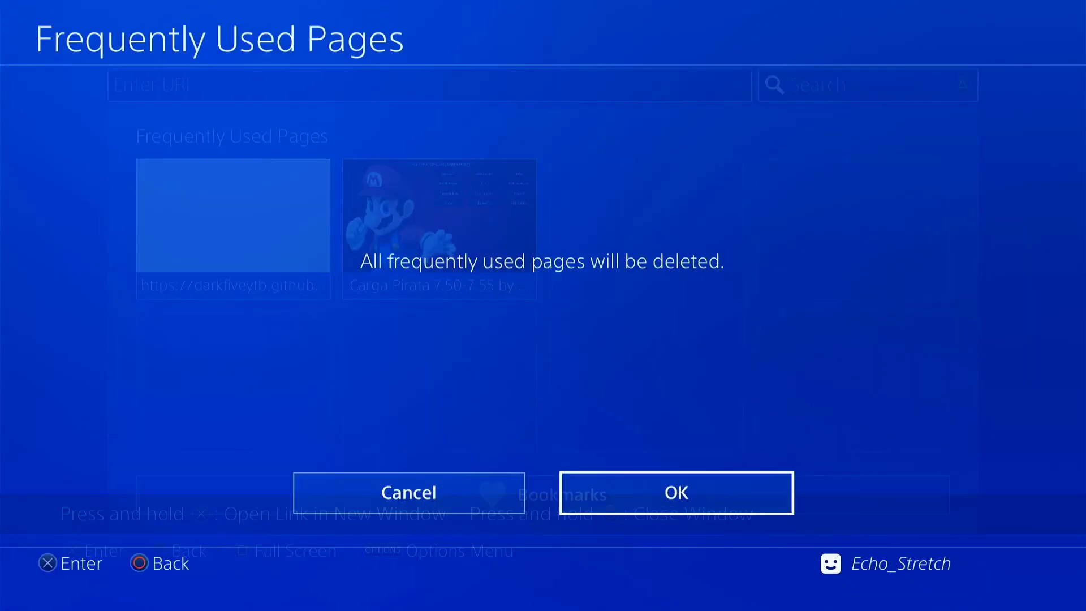
left_click(677, 492)
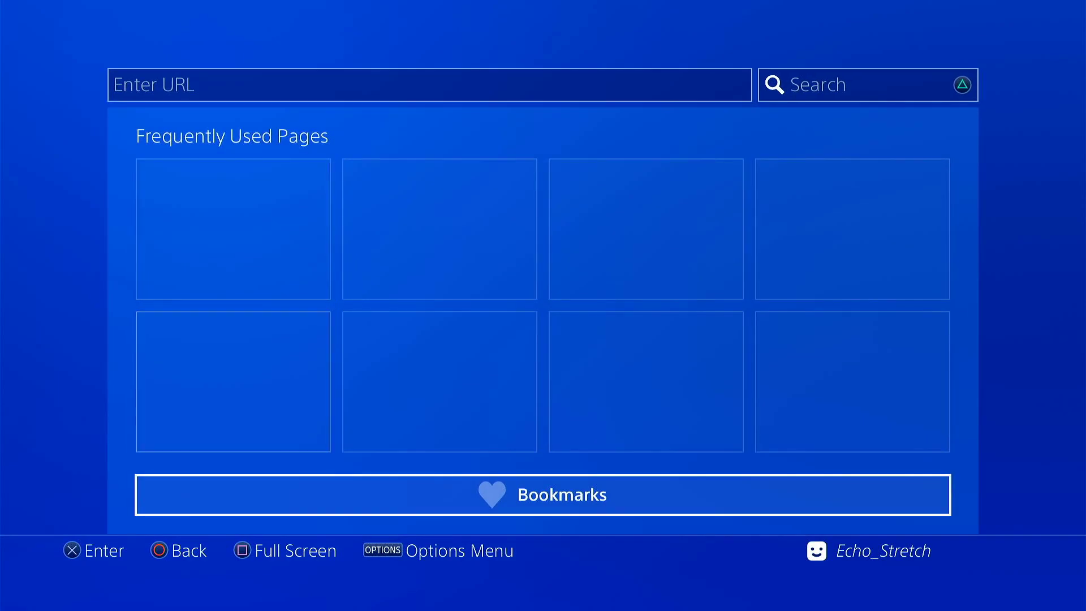
left_click(543, 494)
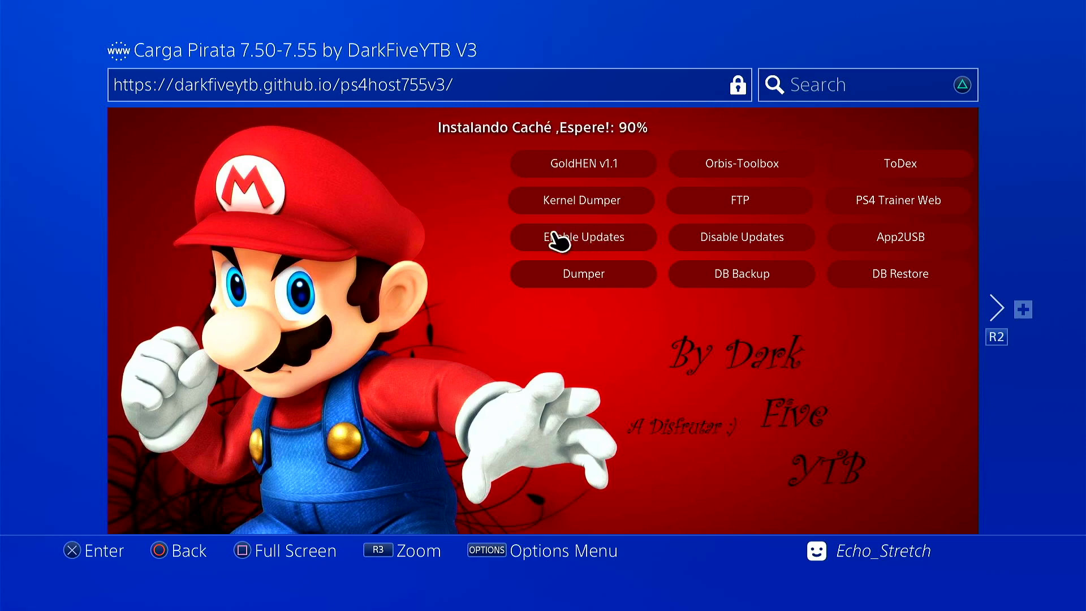
mouse_move(519, 221)
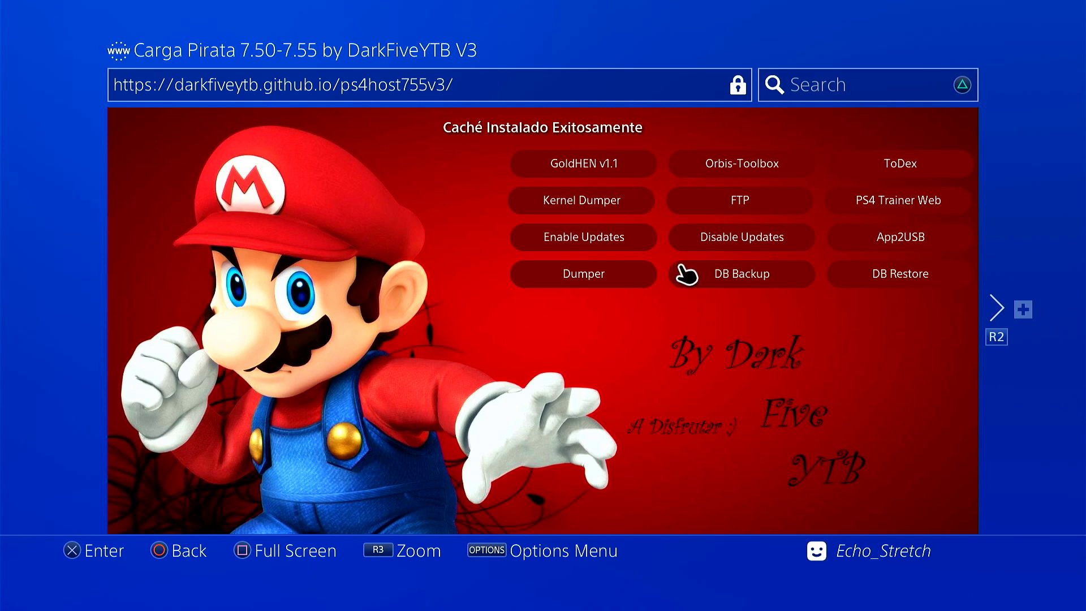
- Load the Carga Pirata 7.50-7.55 bookmark and let its cache install to 100%
left_click(740, 274)
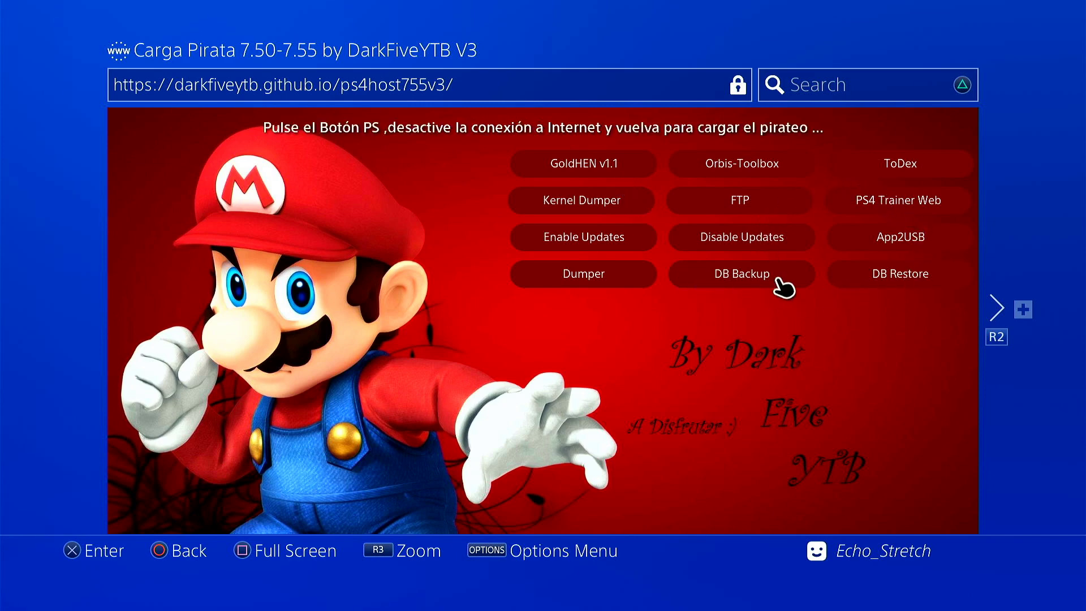
mouse_move(426, 147)
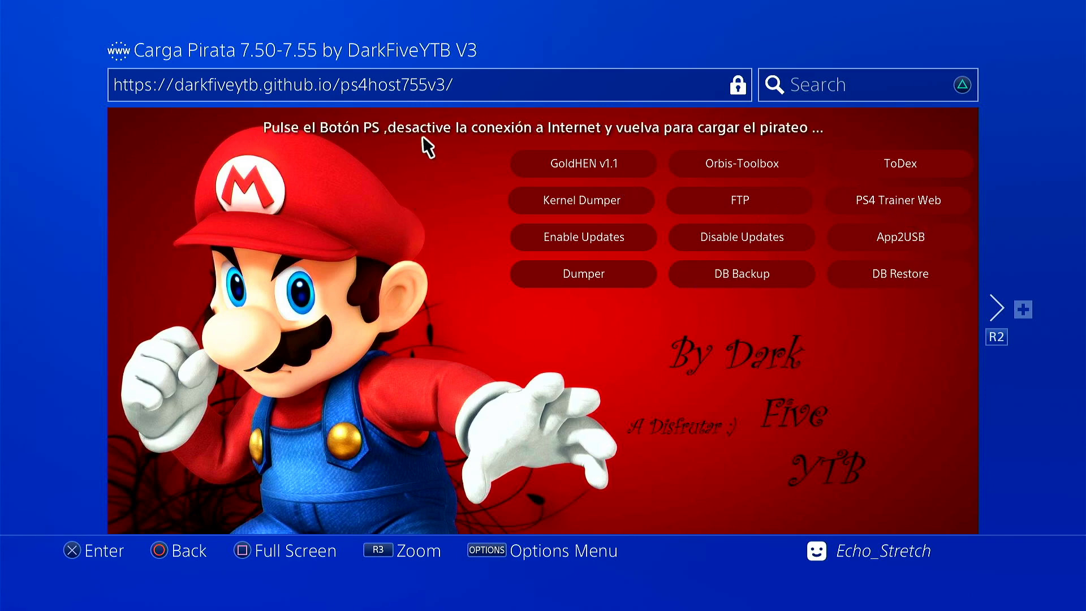
mouse_move(533, 168)
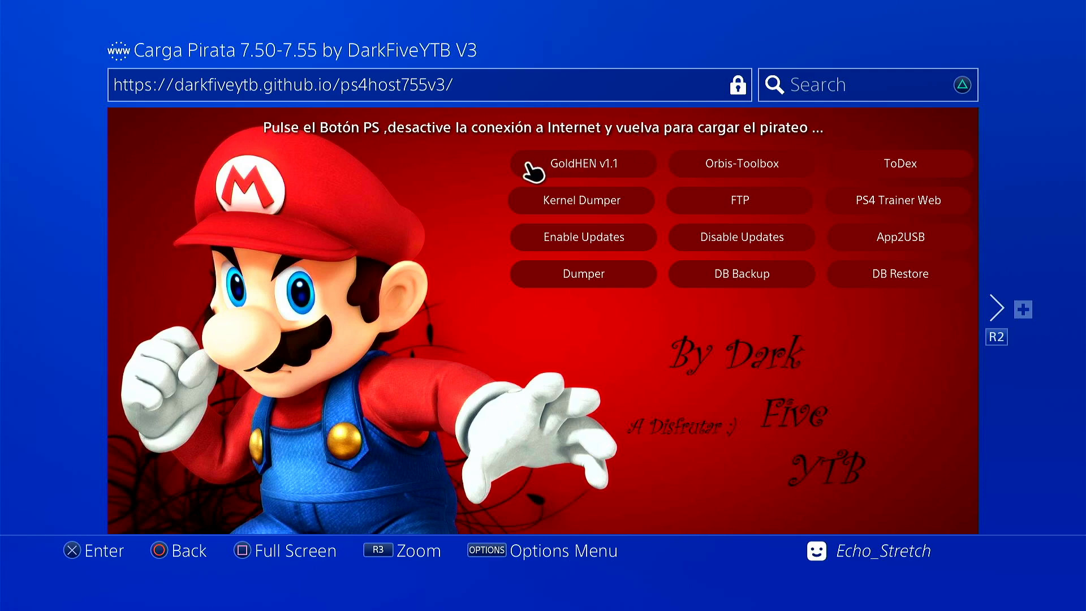
mouse_move(699, 208)
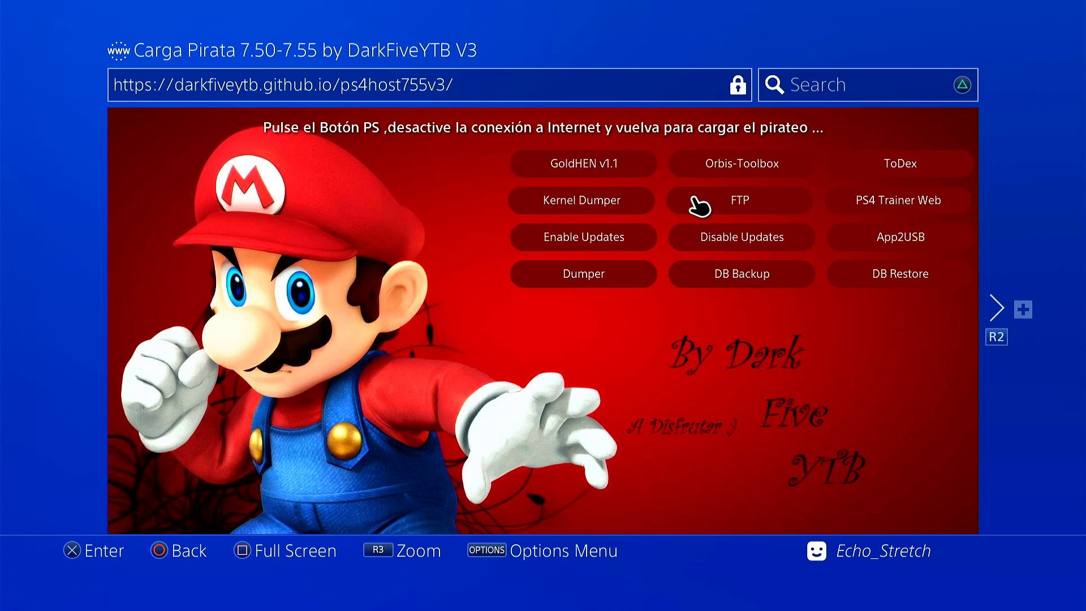
mouse_move(551, 158)
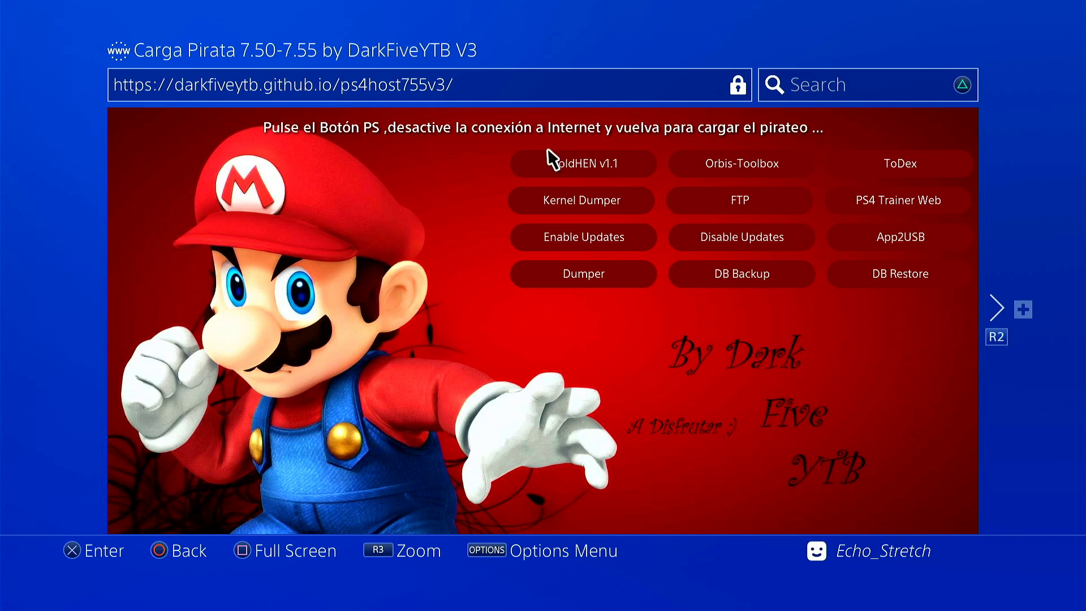
mouse_move(590, 164)
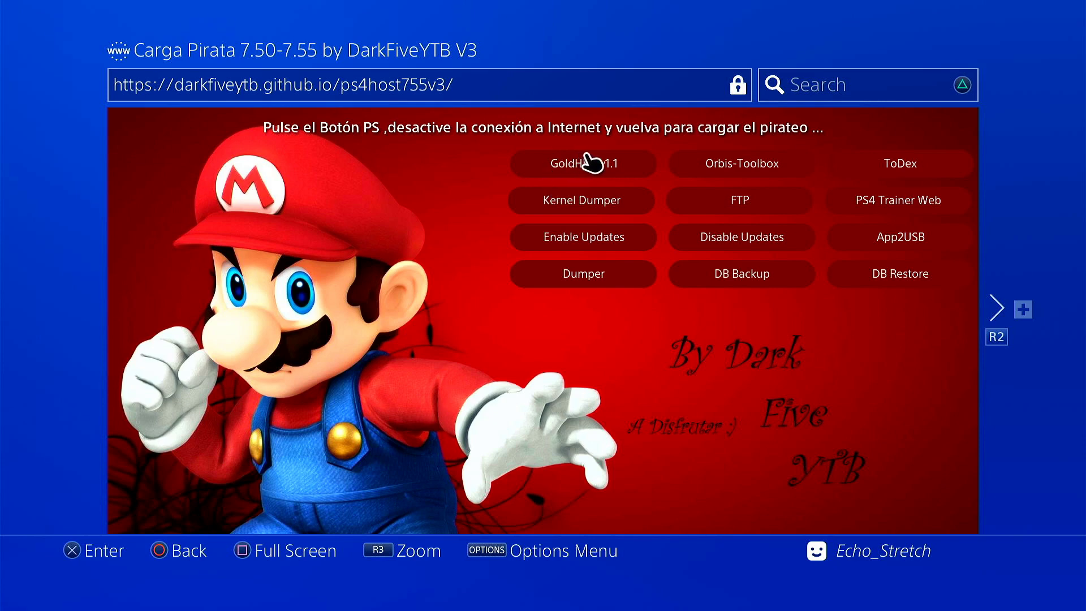
mouse_move(682, 189)
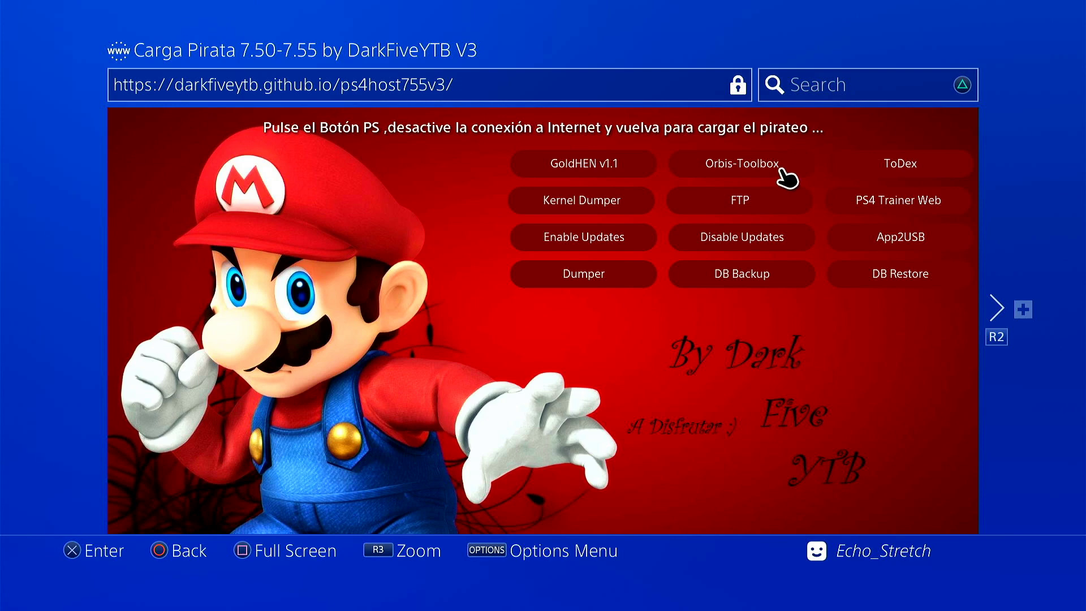
mouse_move(577, 186)
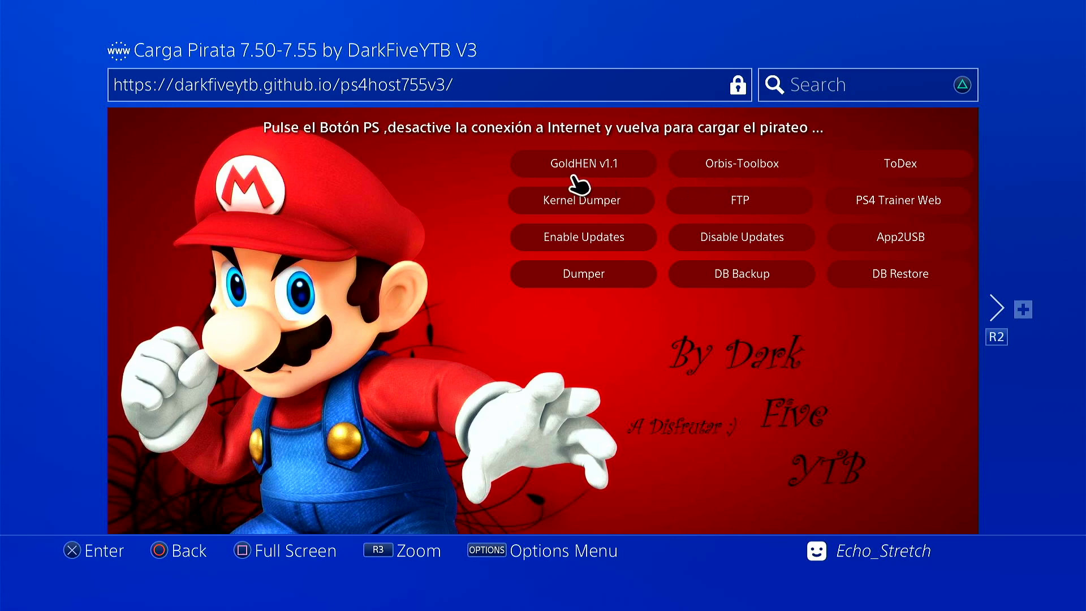
mouse_move(516, 205)
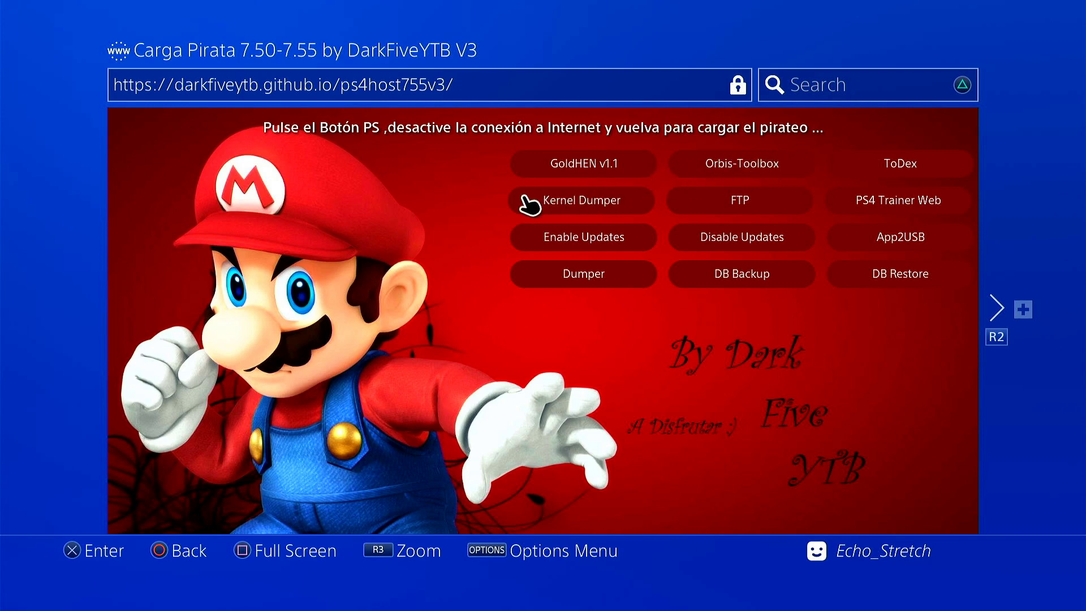
mouse_move(447, 138)
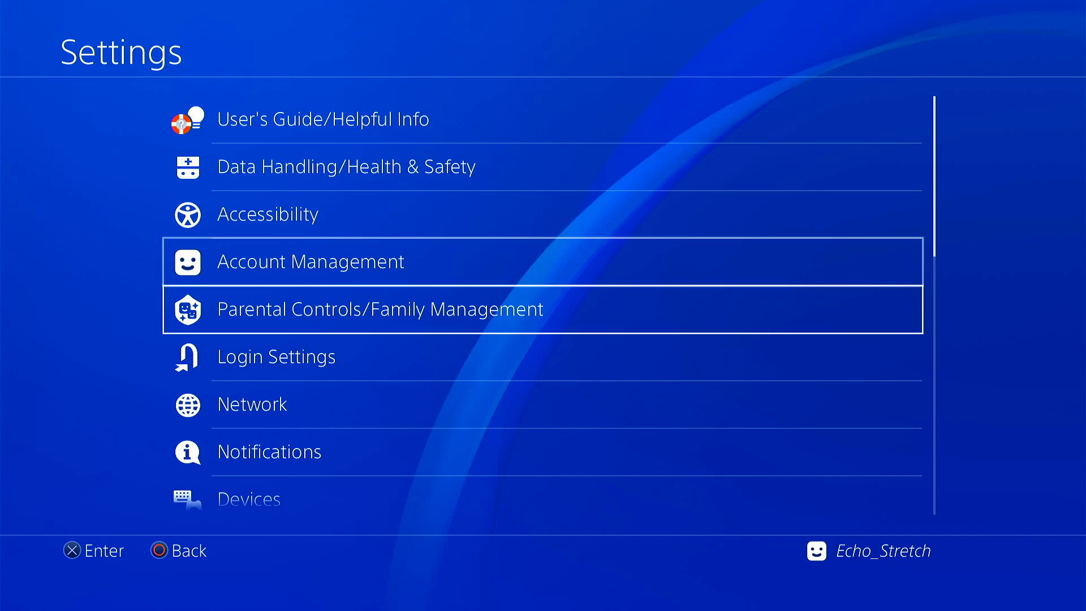
- Uncheck Connect to the Internet in Network settings and relaunch the Internet Browser
left_click(252, 404)
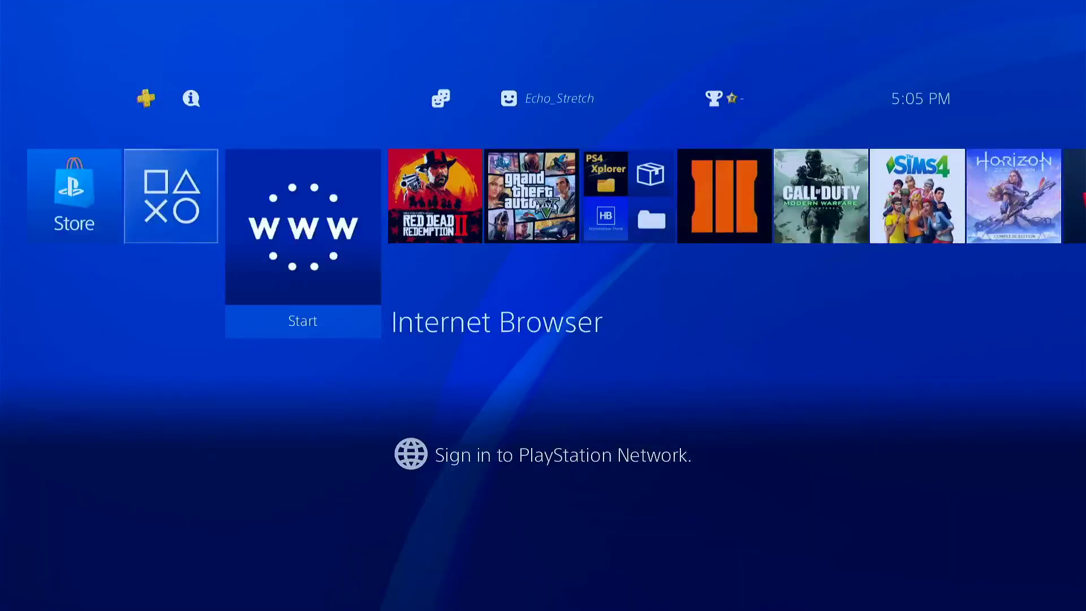
left_click(302, 229)
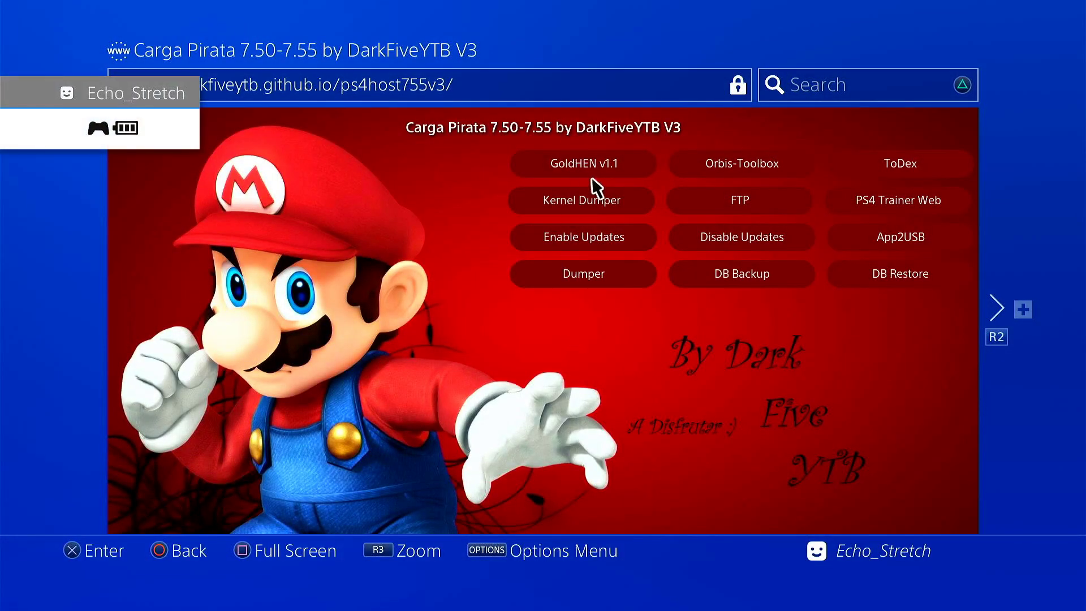
mouse_move(610, 163)
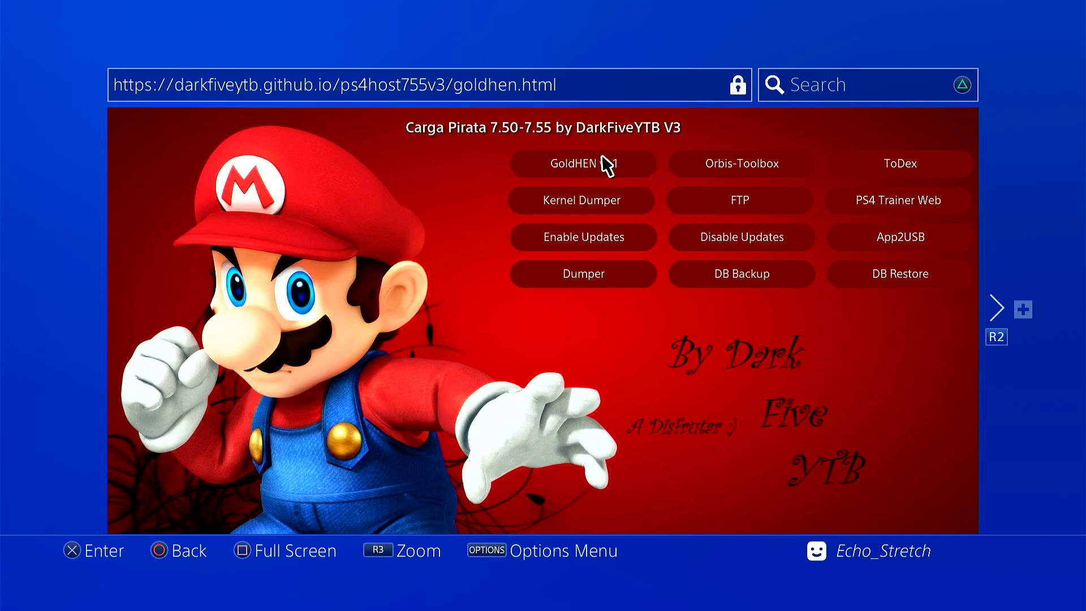
- Start the GoldHEN v1.1 exploit from the Carga Pirata page
left_click(583, 163)
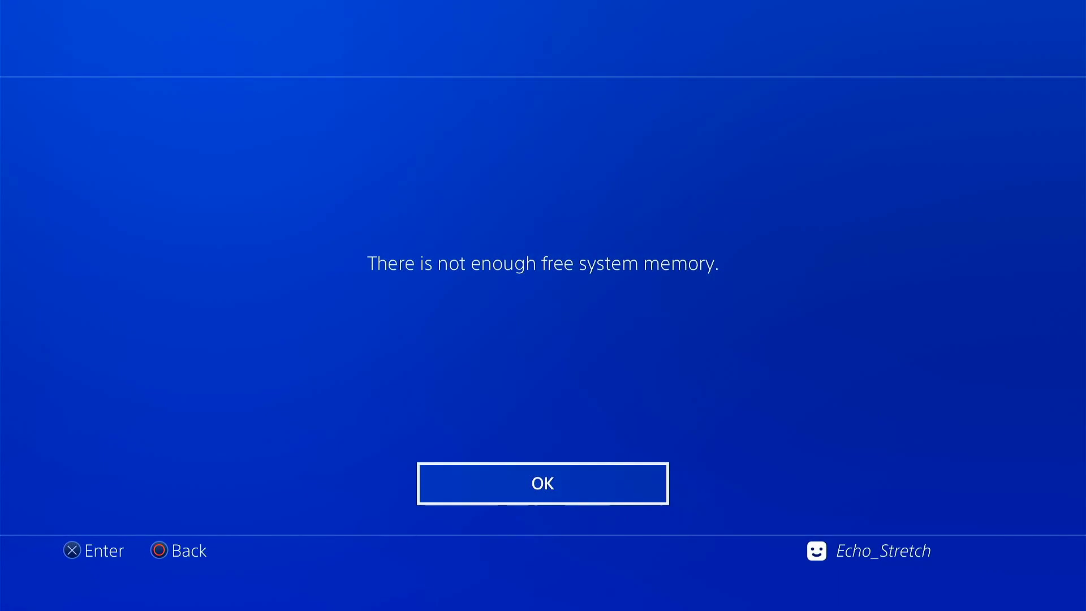
left_click(542, 484)
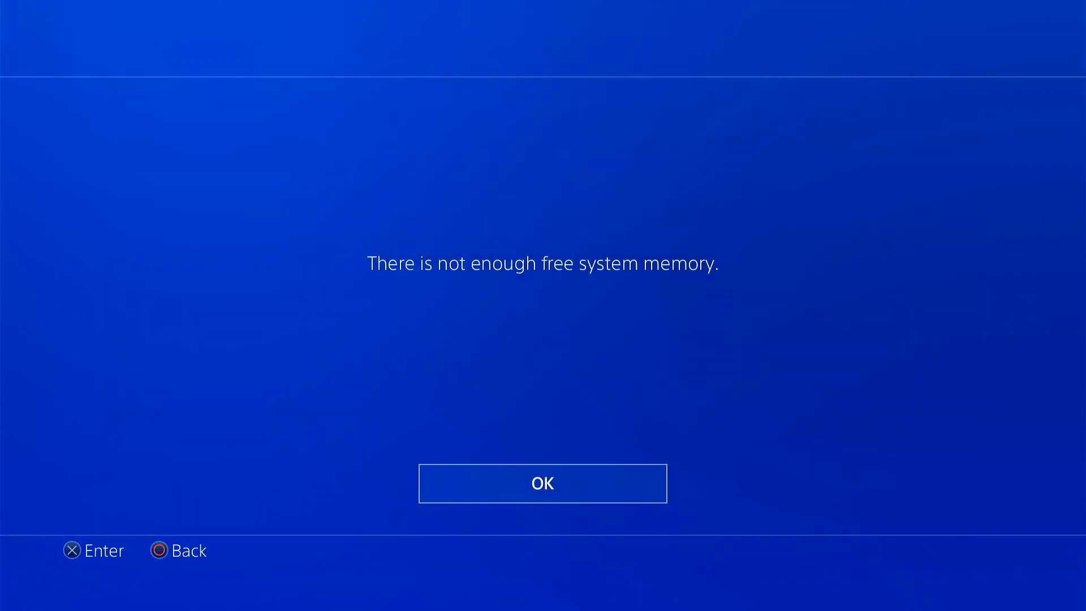
left_click(542, 484)
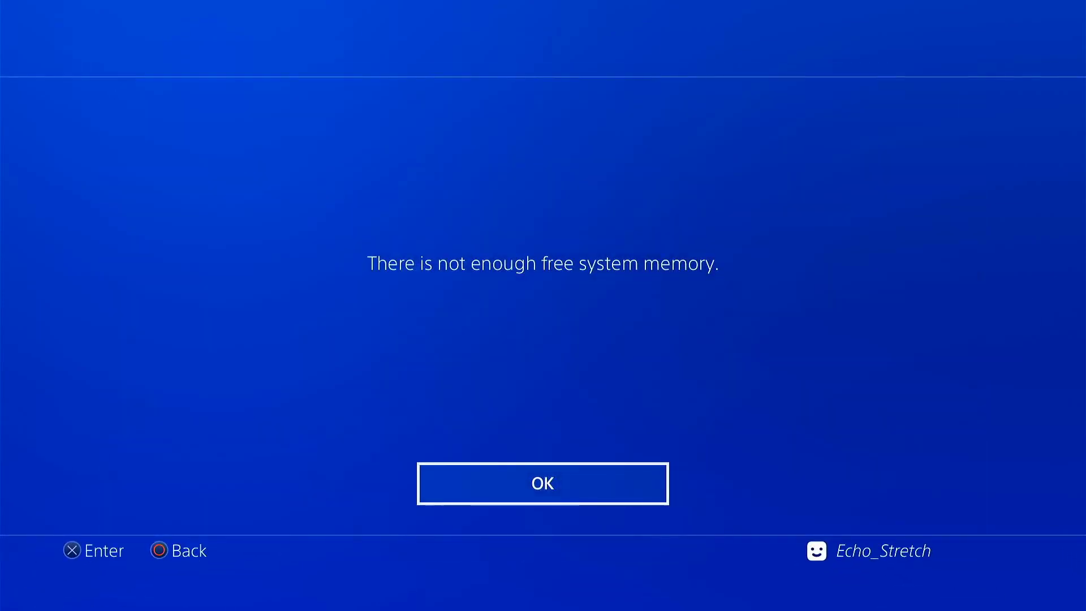
left_click(542, 483)
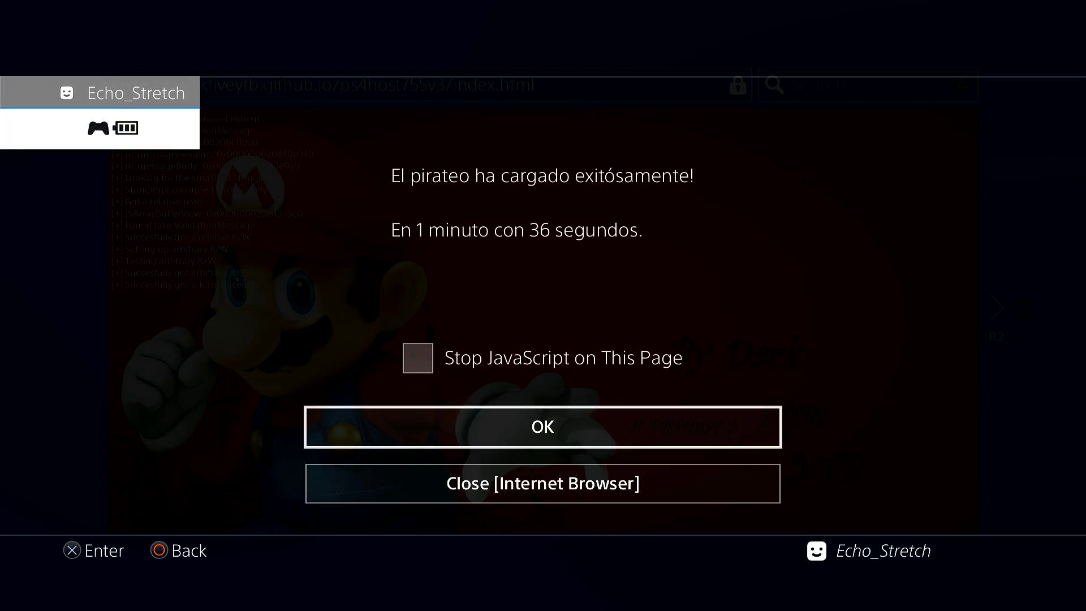
- Acknowledge the 'El pirateo ha cargado exitósamente' alert with OK
left_click(542, 483)
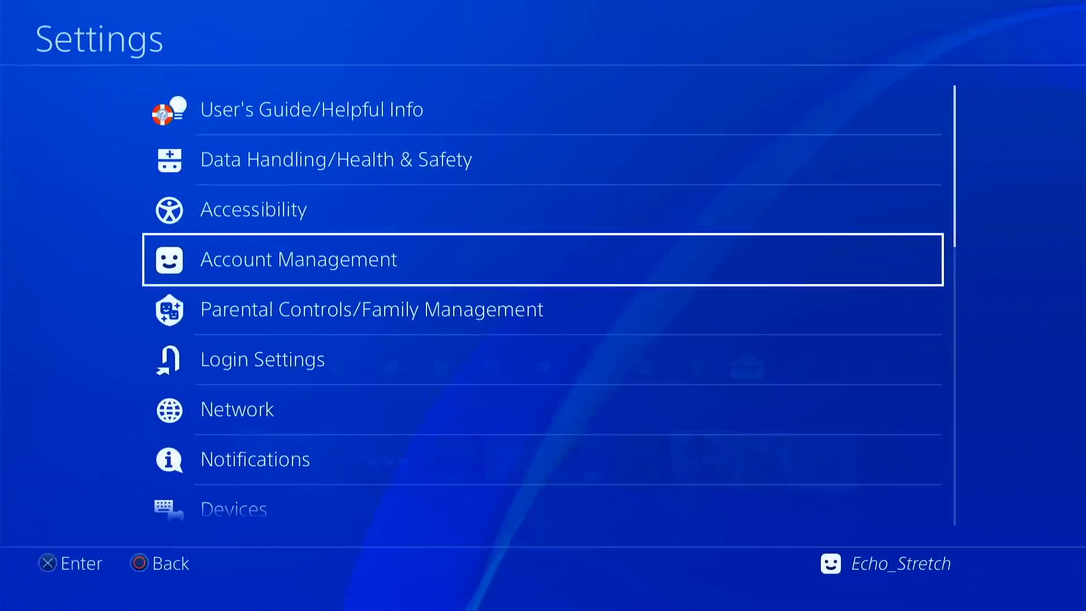
- Scroll through the ★Debug Settings options: Game, System, Multi User and more
scroll("down", 3)
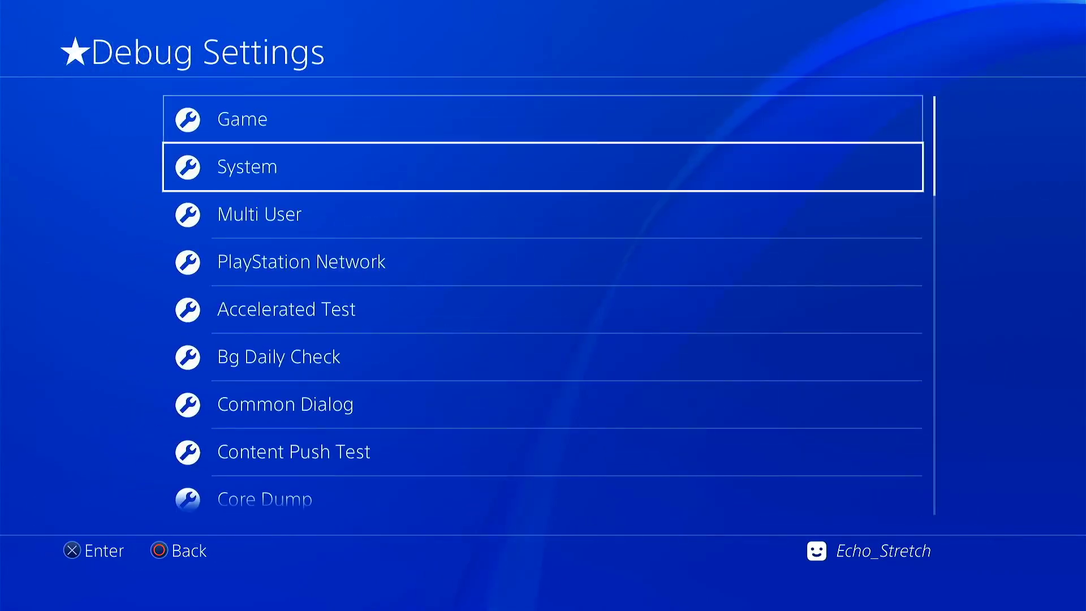
scroll("down", 3)
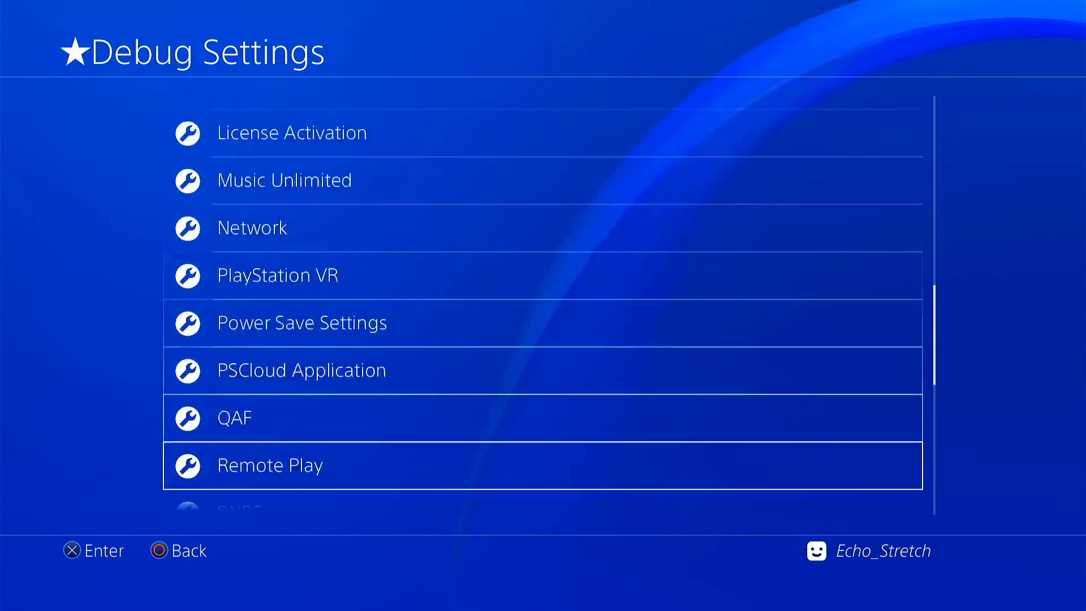
scroll("down", 3)
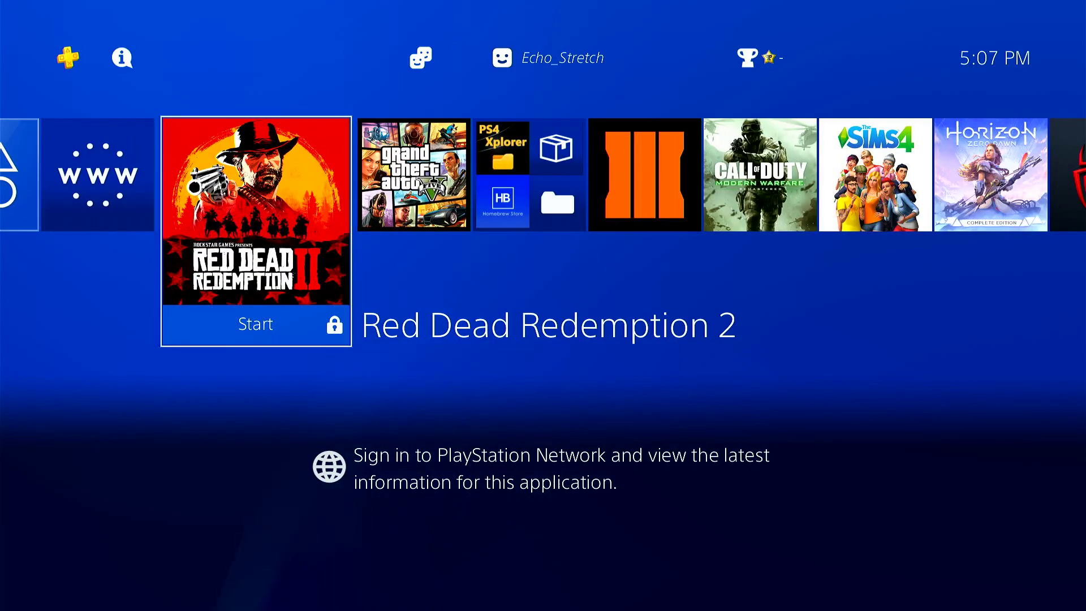
- Start Red Dead Redemption 2 from the home screen
left_click(256, 324)
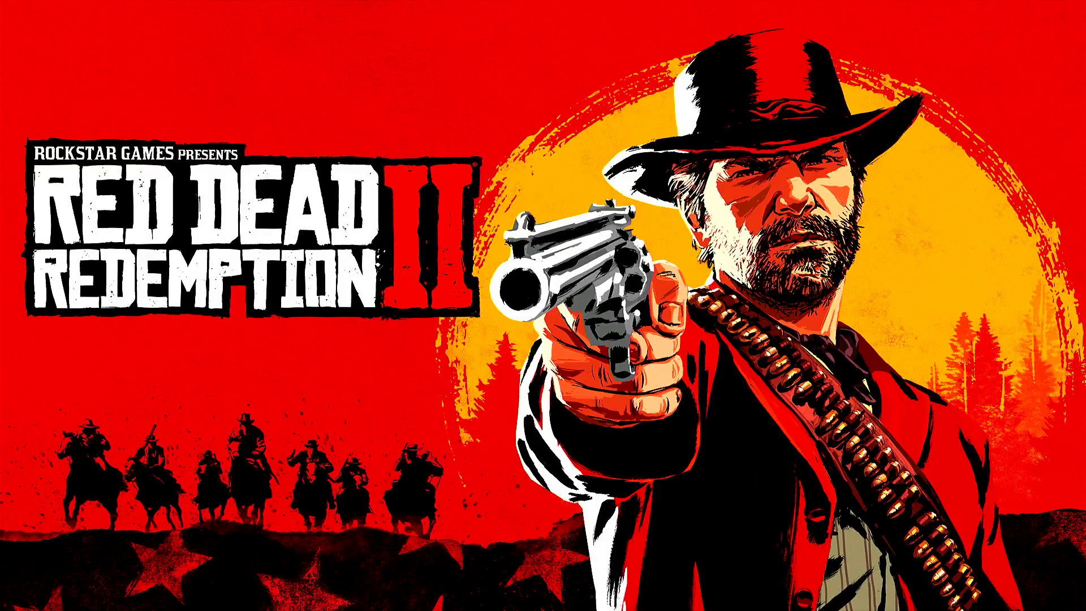